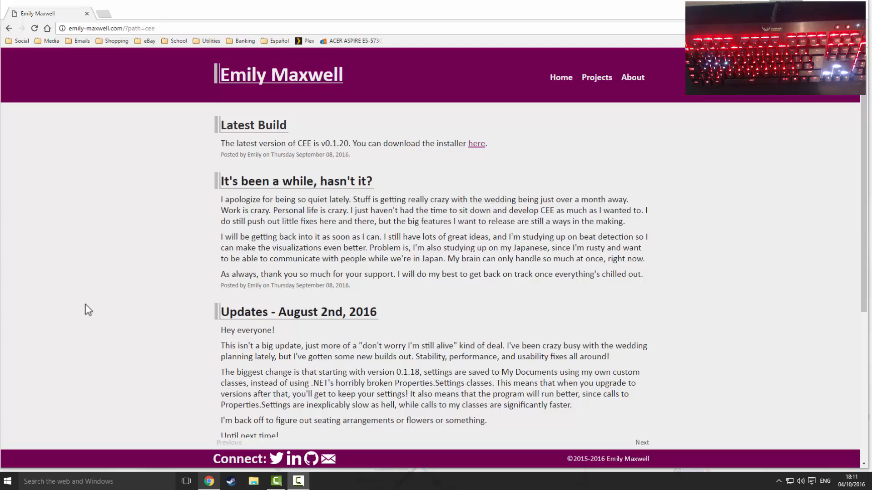
mouse_move(92, 305)
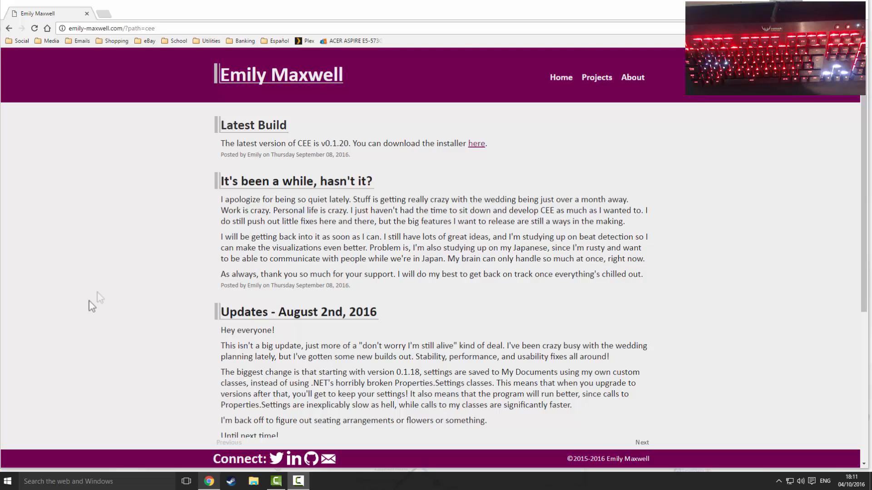
Scroll the CEE news page down to the 'Installer!' post and older June 2016 updates.
scroll(down, 3)
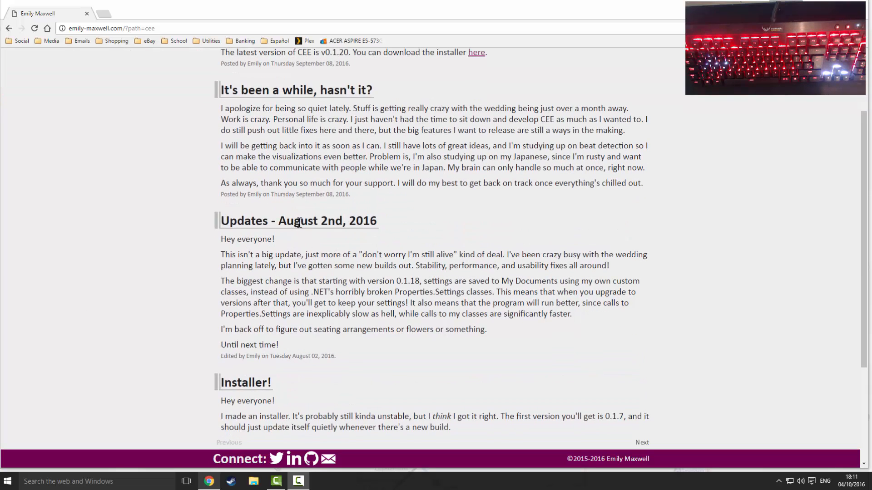
scroll(down, 3)
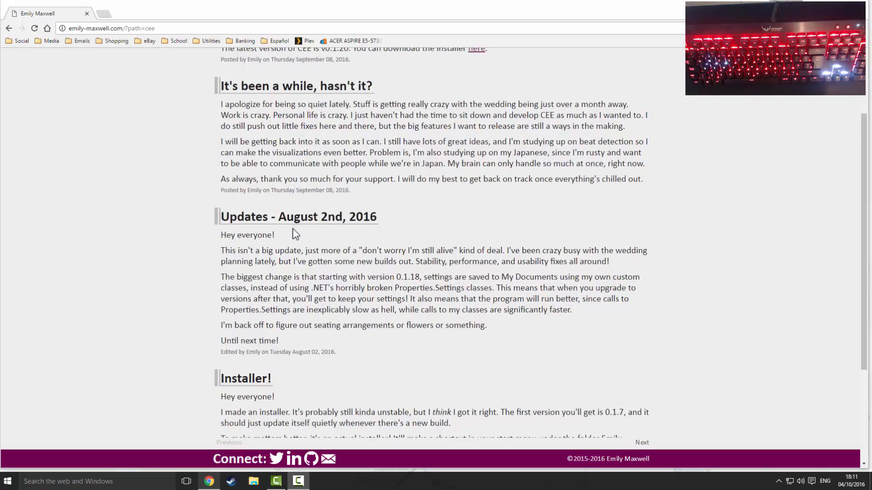
scroll(down, 3)
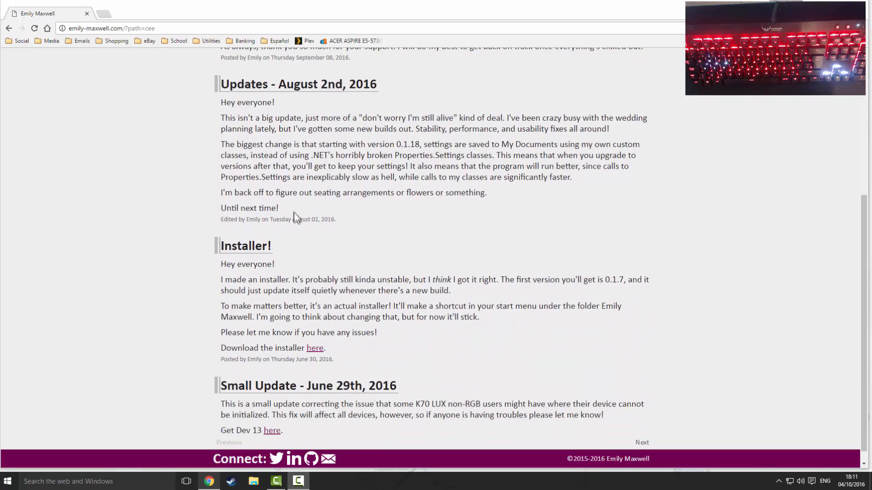
mouse_move(278, 248)
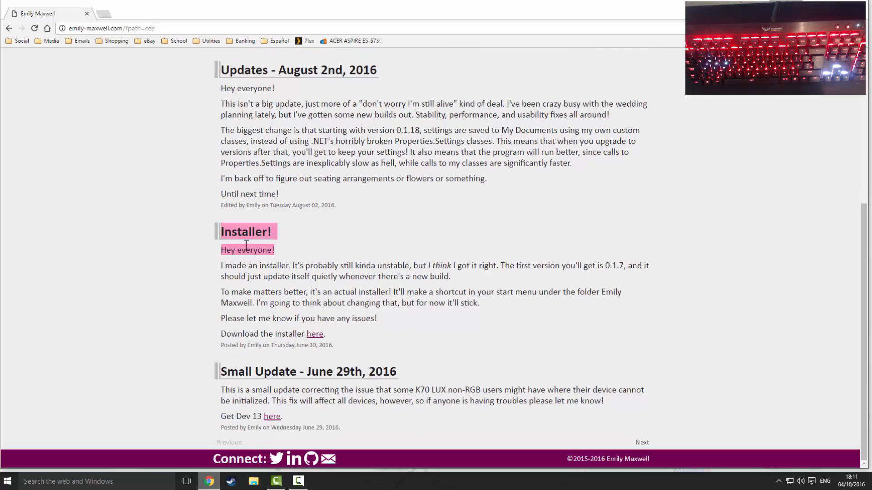
Download Setup.exe from the 'here' link and run it past the unverified-publisher warning.
click(315, 334)
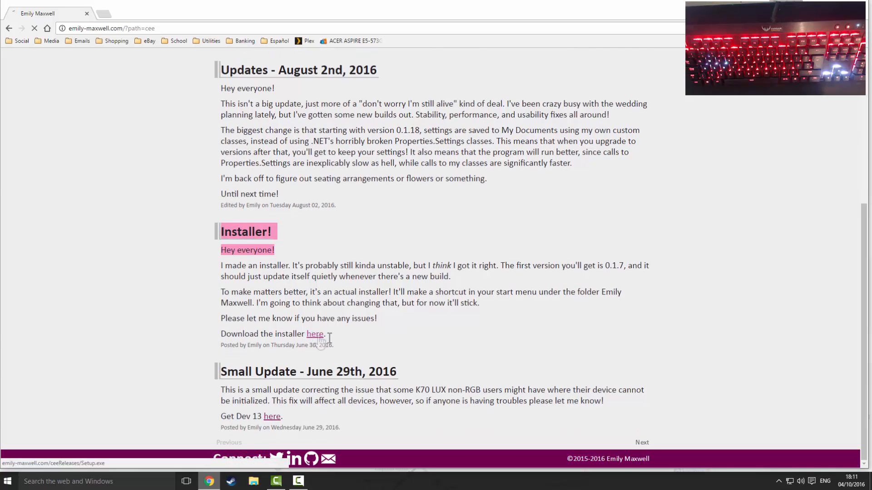
click(315, 334)
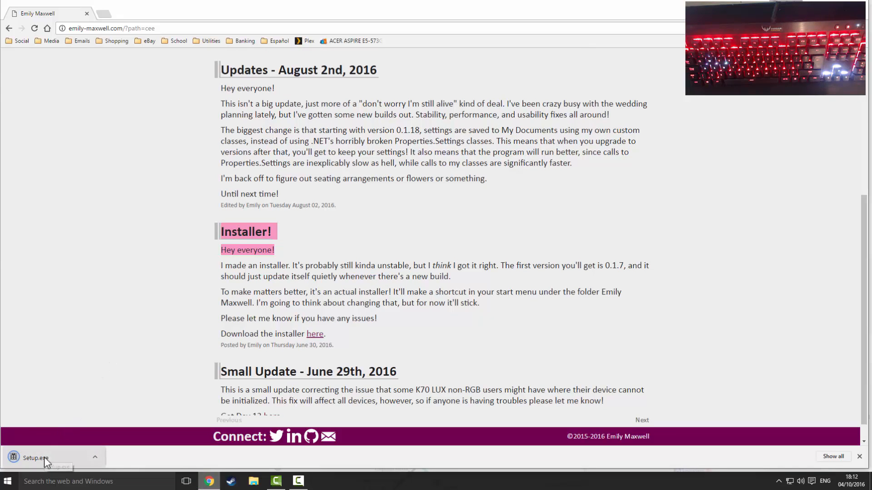
click(35, 458)
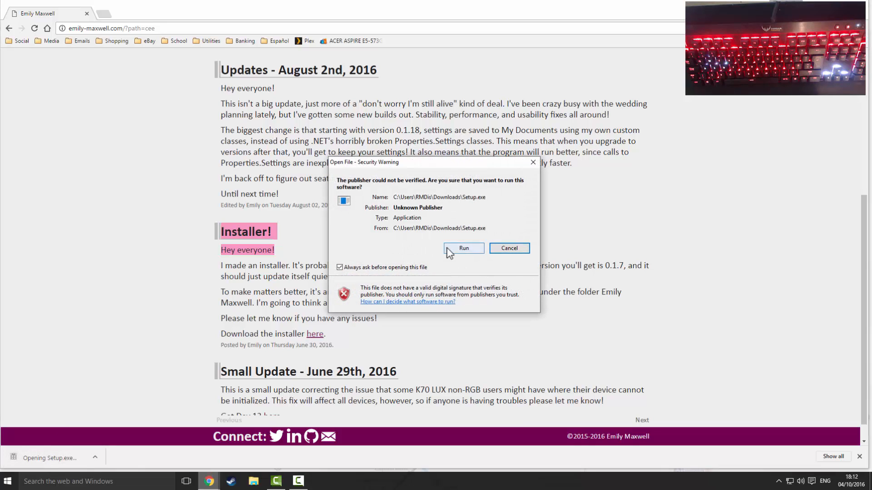
click(463, 248)
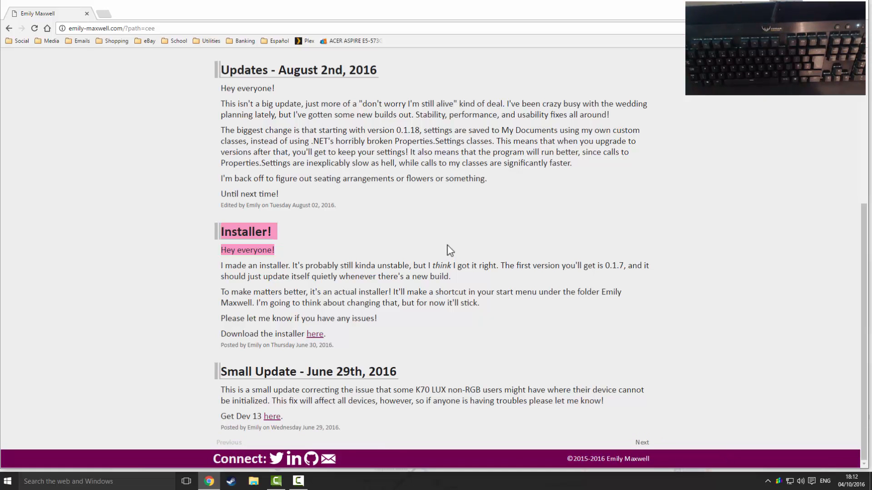
mouse_move(493, 263)
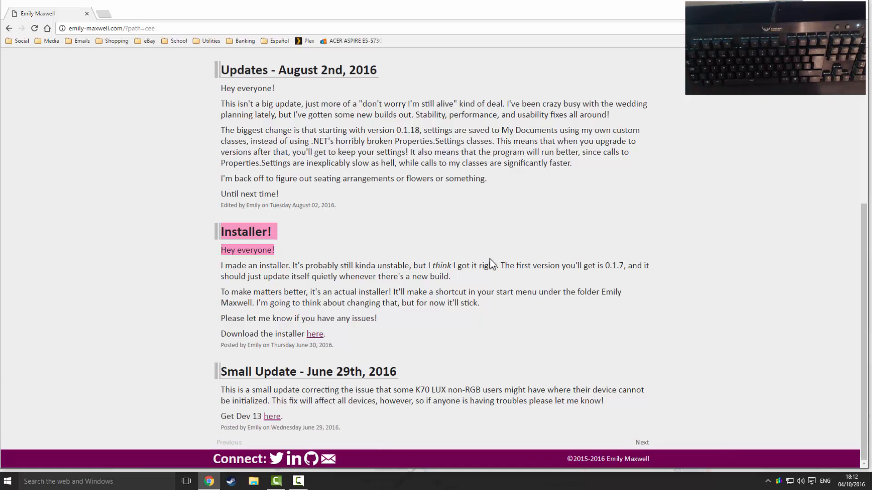
mouse_move(787, 469)
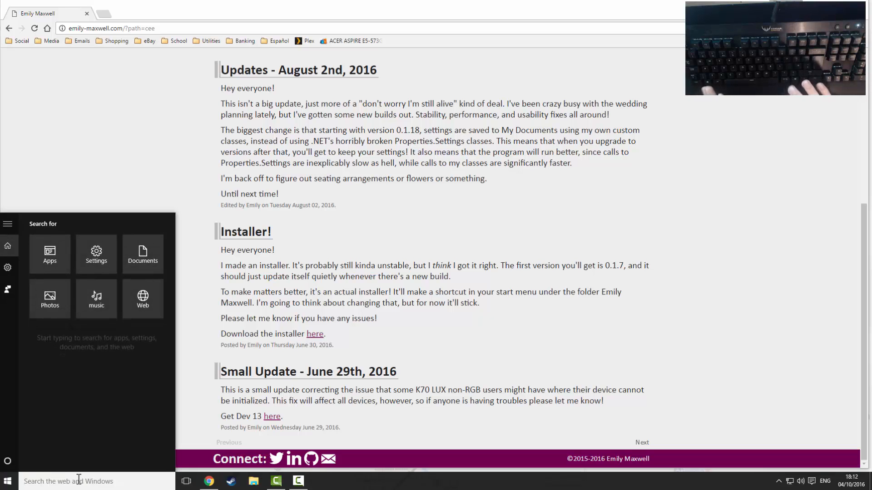
Search 'corsai', then show the Corsair Effects Engine window from the hidden tray icons.
text(corsai)
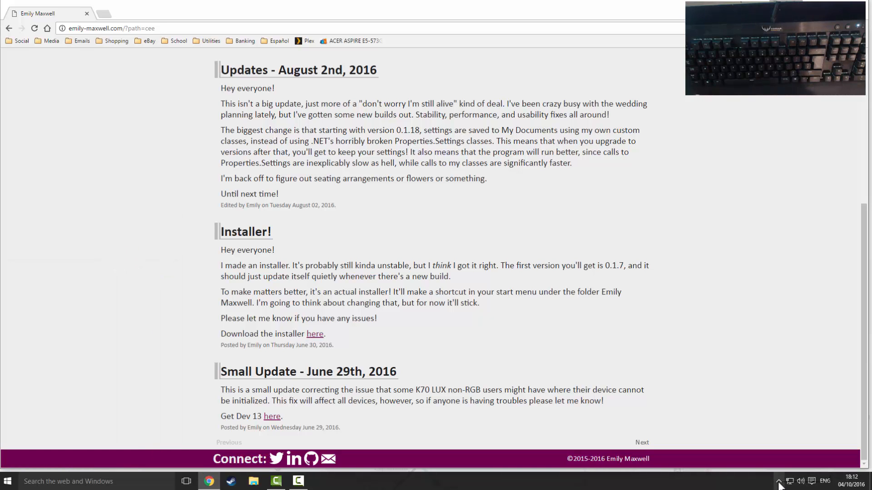
click(782, 481)
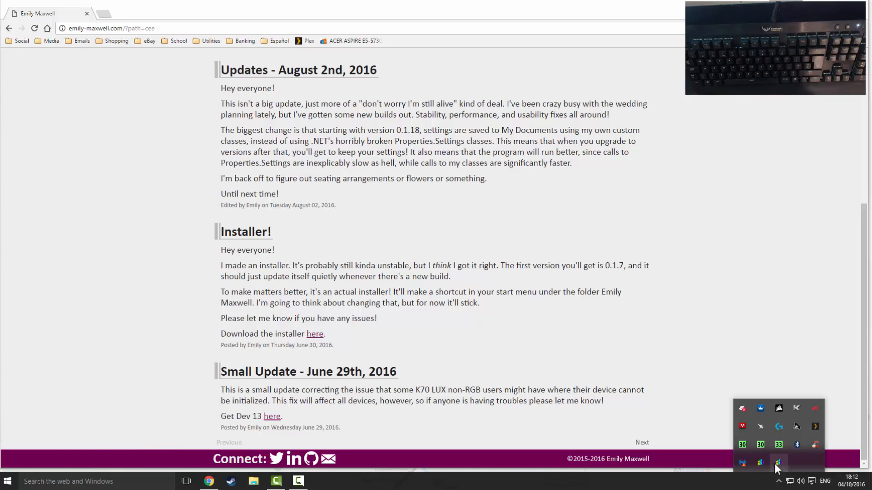
click(777, 460)
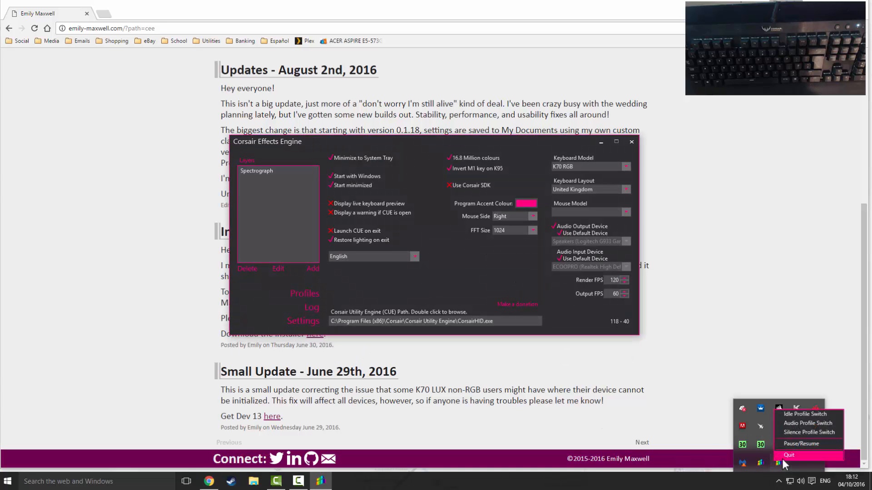
click(789, 455)
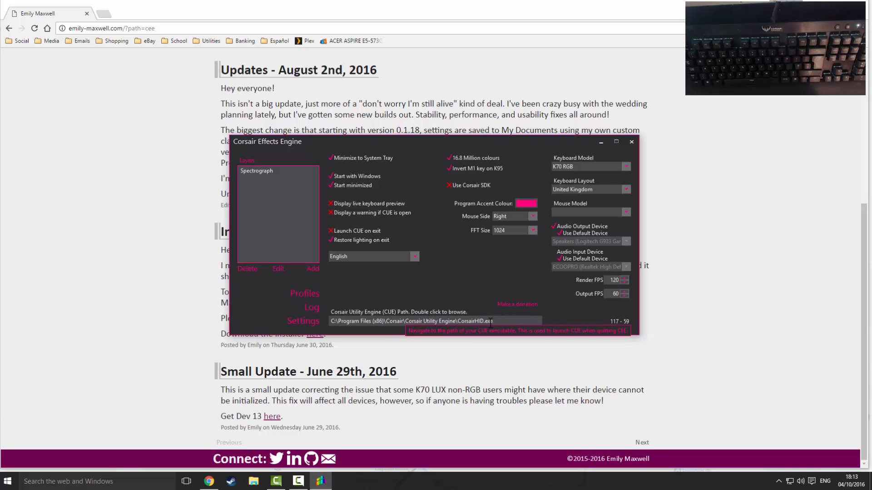
double_click(436, 321)
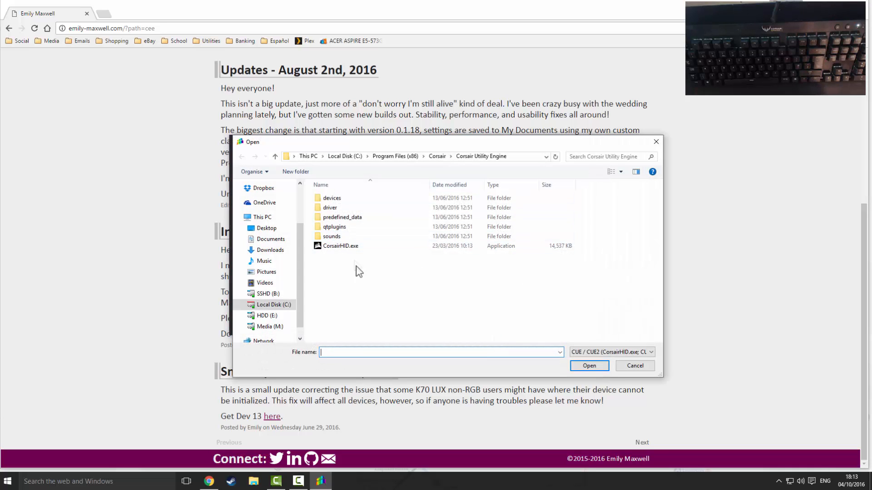
mouse_move(381, 236)
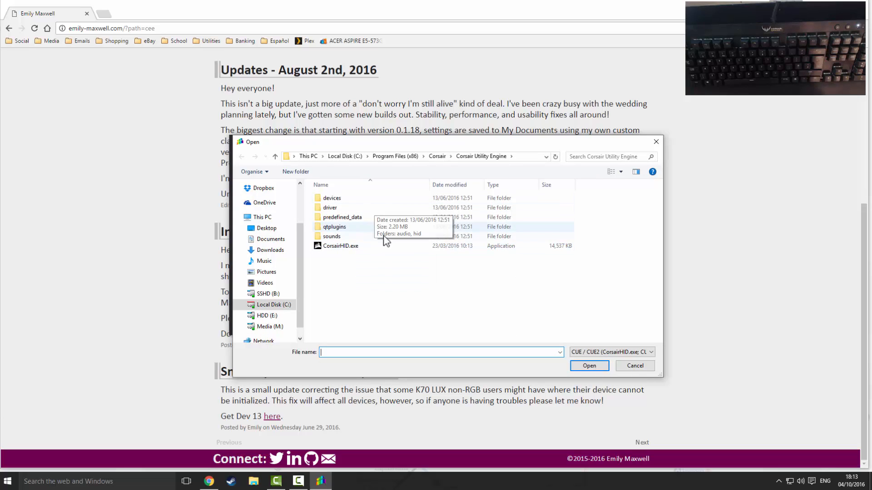
click(340, 245)
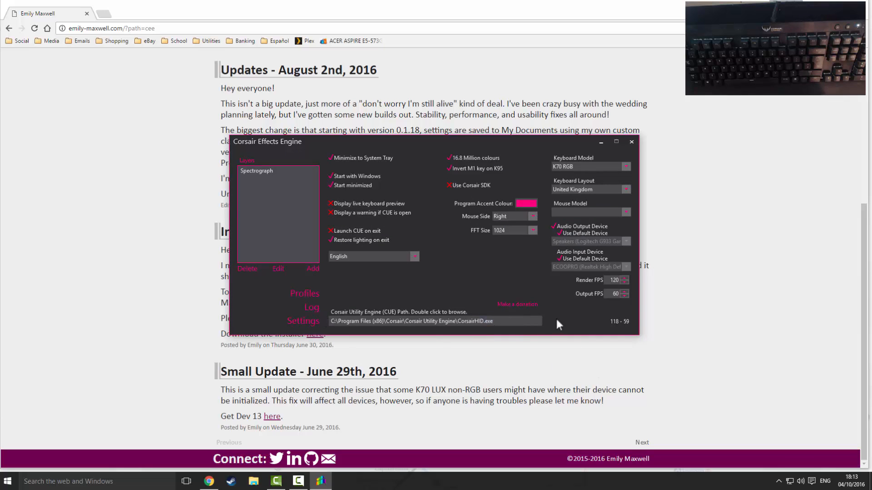
mouse_move(527, 317)
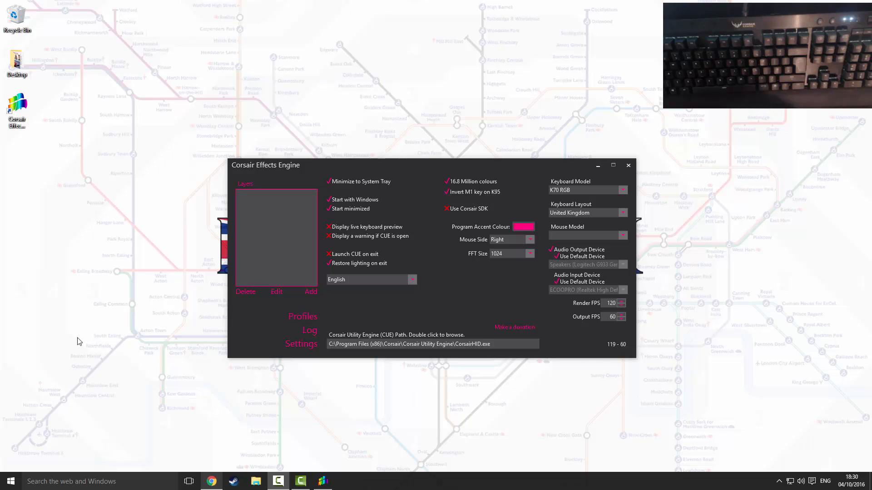
mouse_move(703, 140)
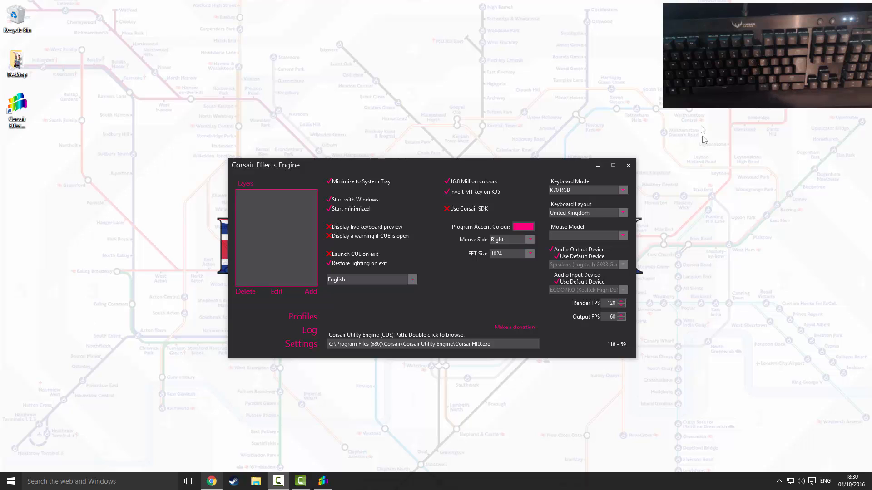
mouse_move(578, 194)
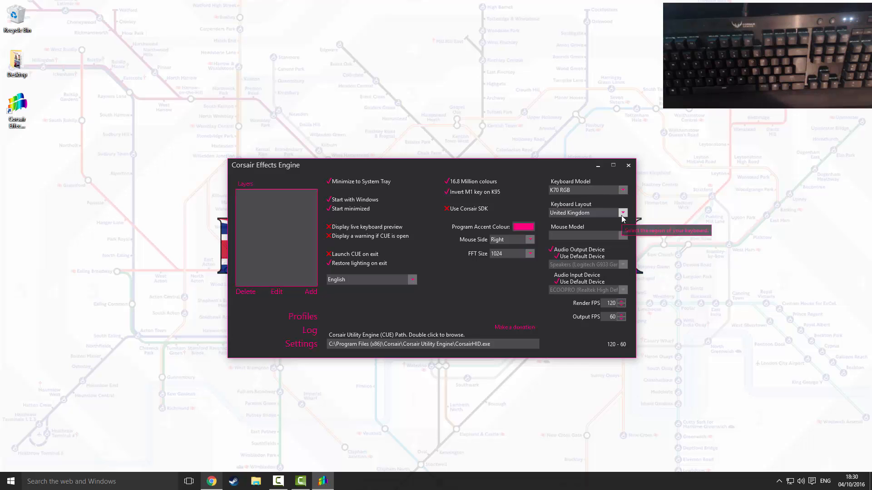
Choose United Kingdom as the K70 RGB keyboard layout.
click(622, 213)
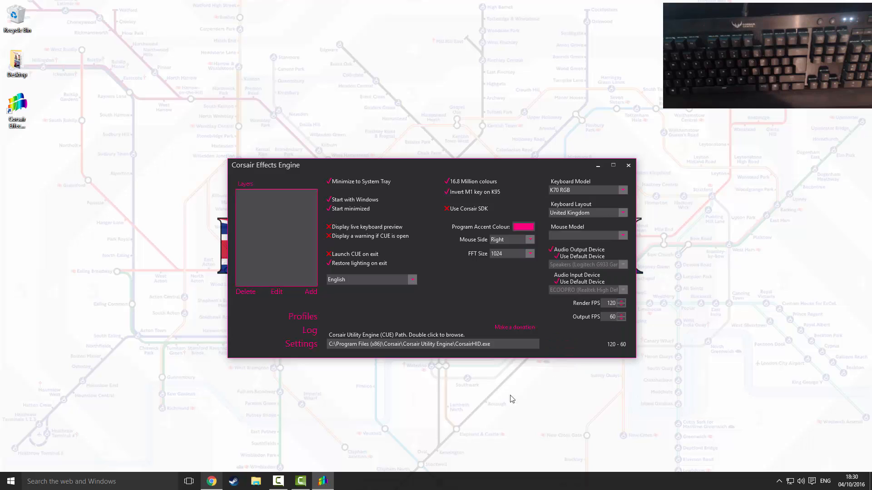
mouse_move(310, 318)
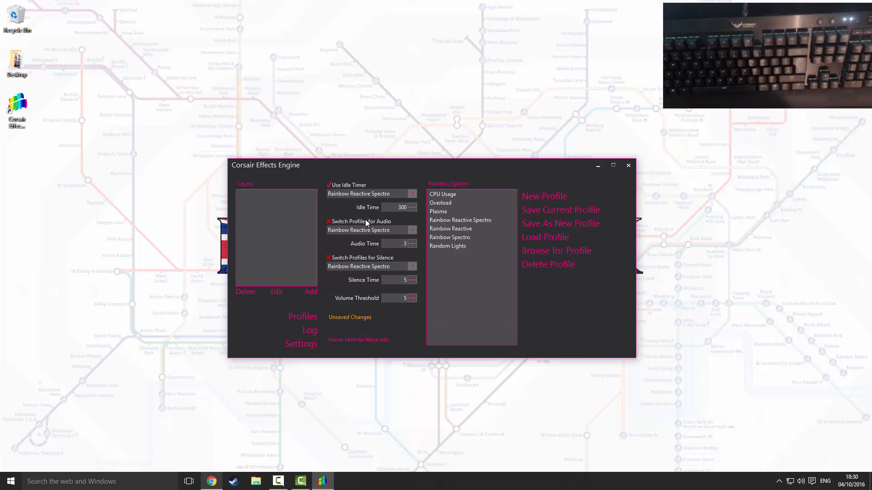
mouse_move(365, 221)
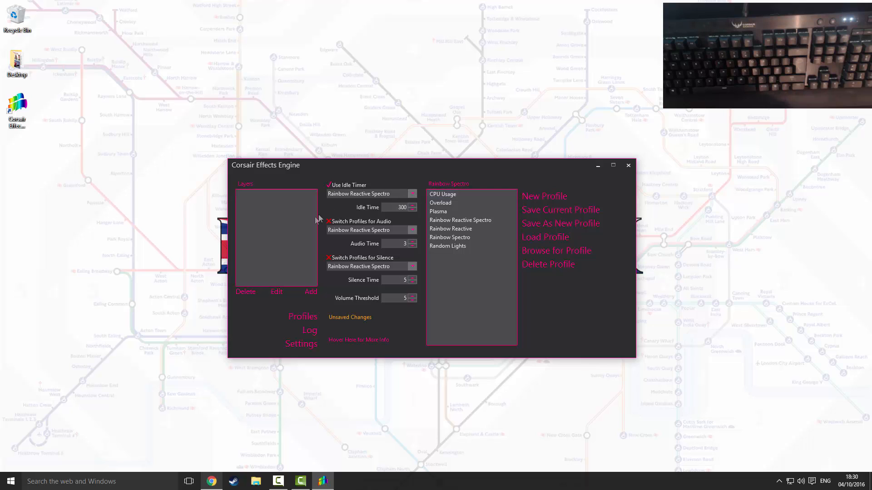
mouse_move(302, 216)
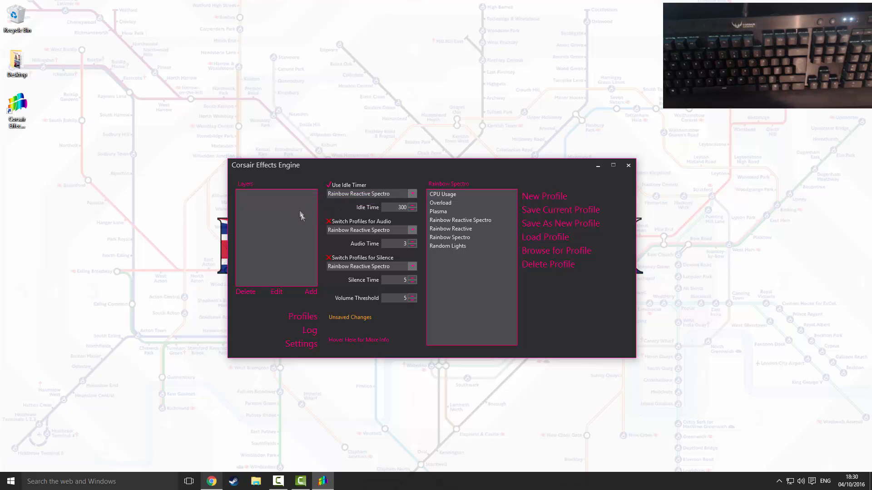
Add a layer of type Spectrograph, keeping the name 'Spectrograph'.
click(311, 291)
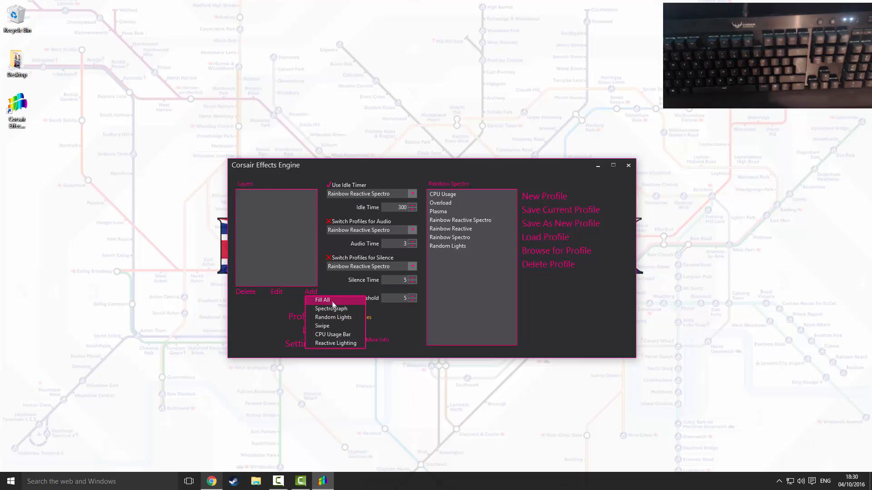
click(331, 308)
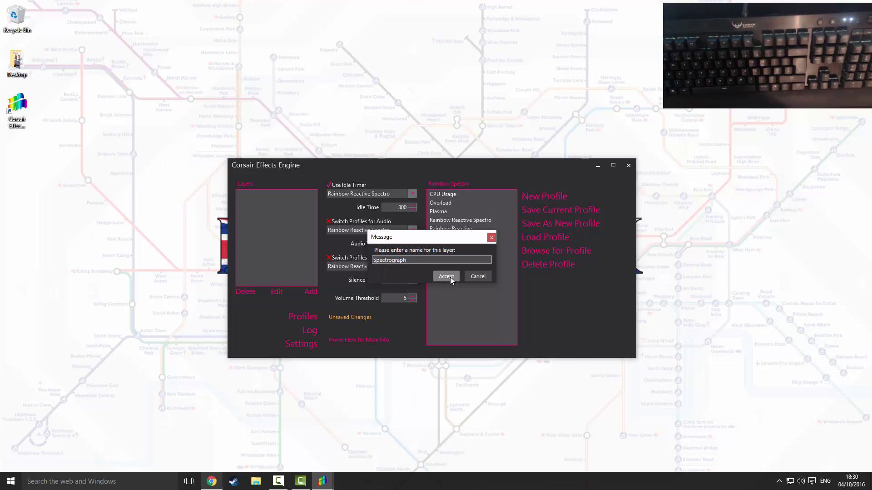
click(446, 276)
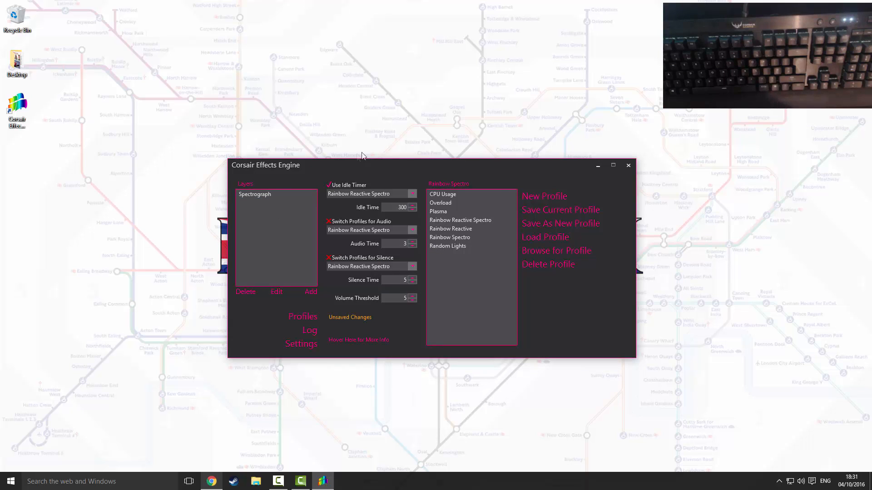
click(438, 211)
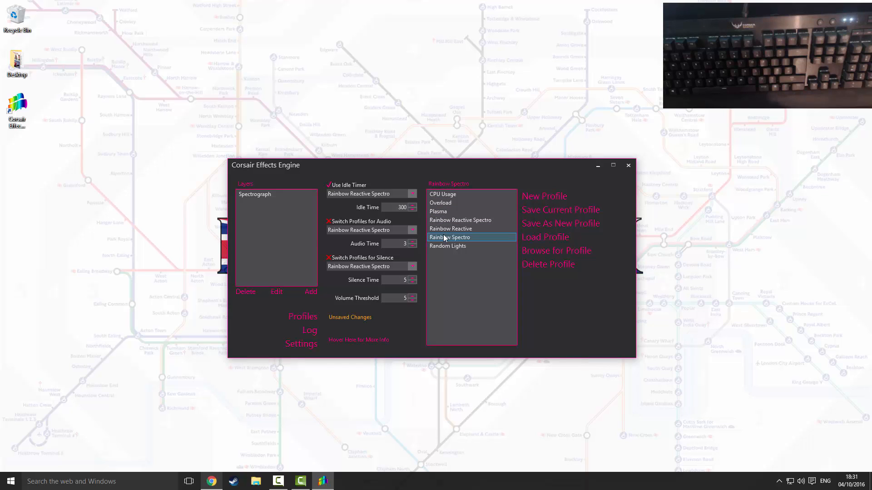
mouse_move(455, 246)
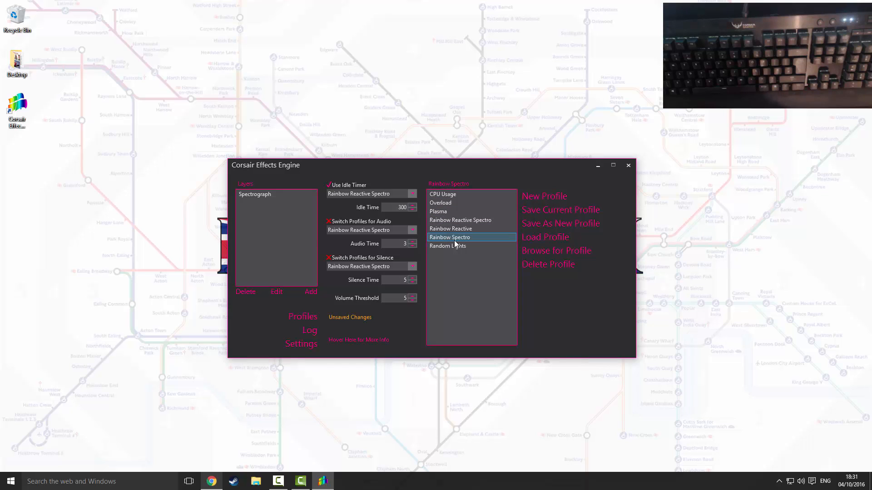
mouse_move(464, 259)
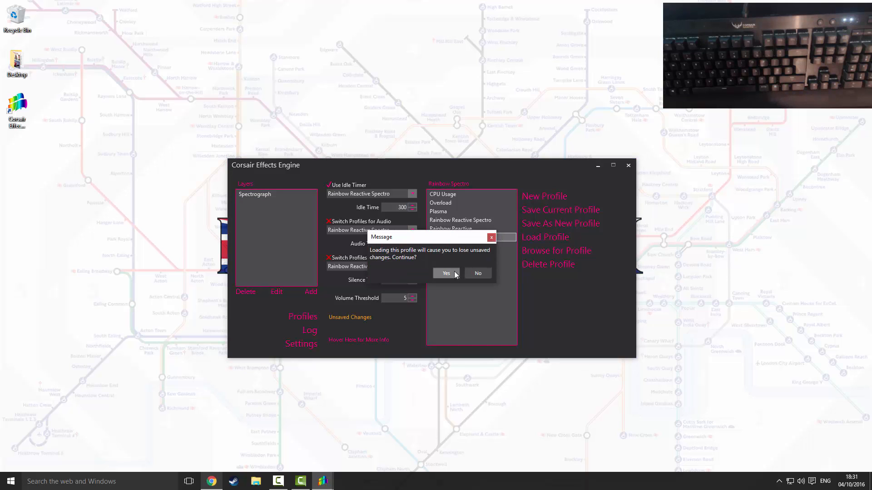
Confirm loading Rainbow Spectro and discard the unsaved changes.
click(446, 273)
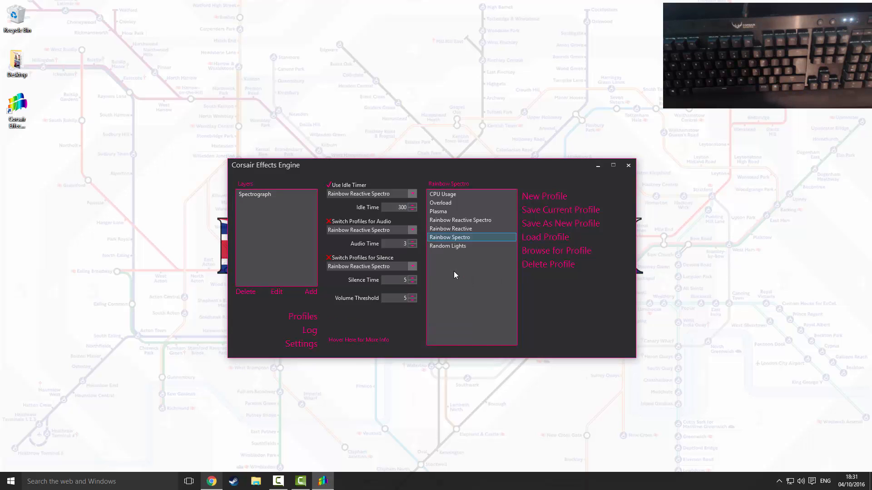
mouse_move(542, 222)
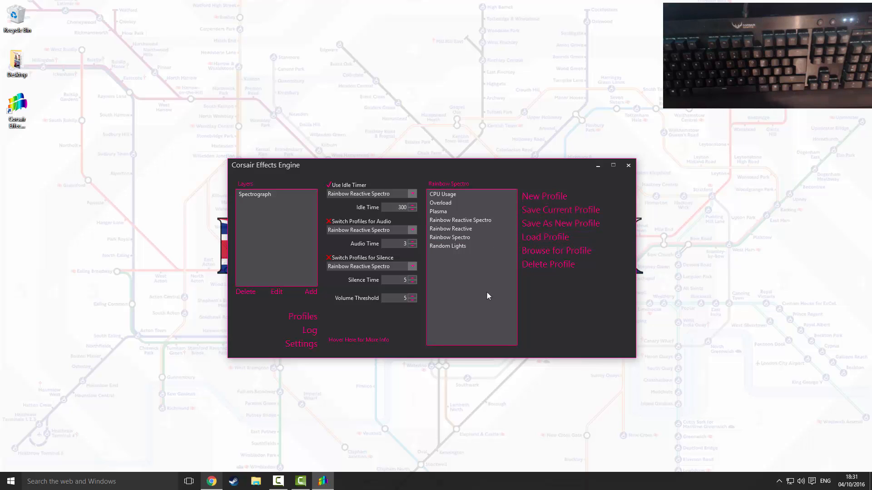
mouse_move(469, 314)
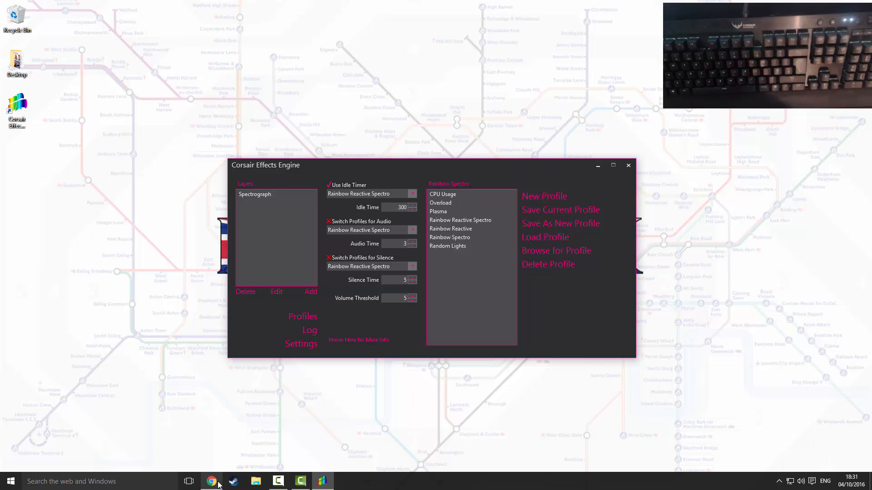
click(211, 481)
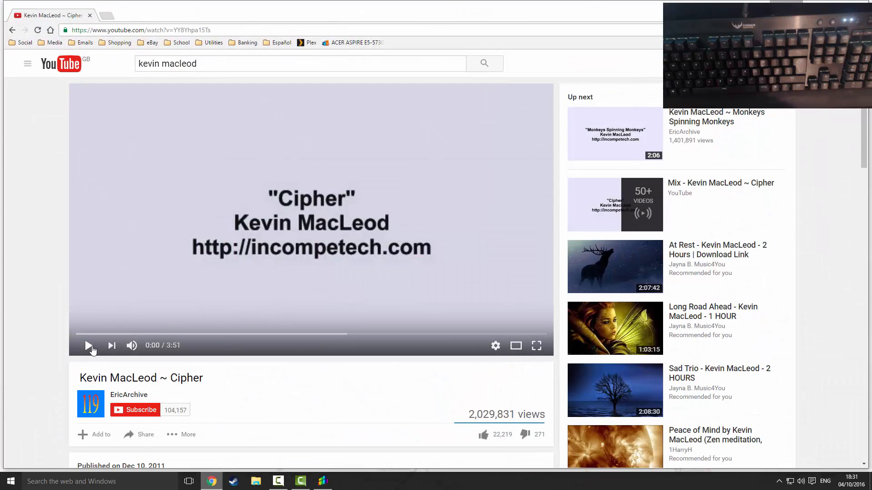
Play the Kevin MacLeod 'Cipher' video on YouTube.
click(90, 345)
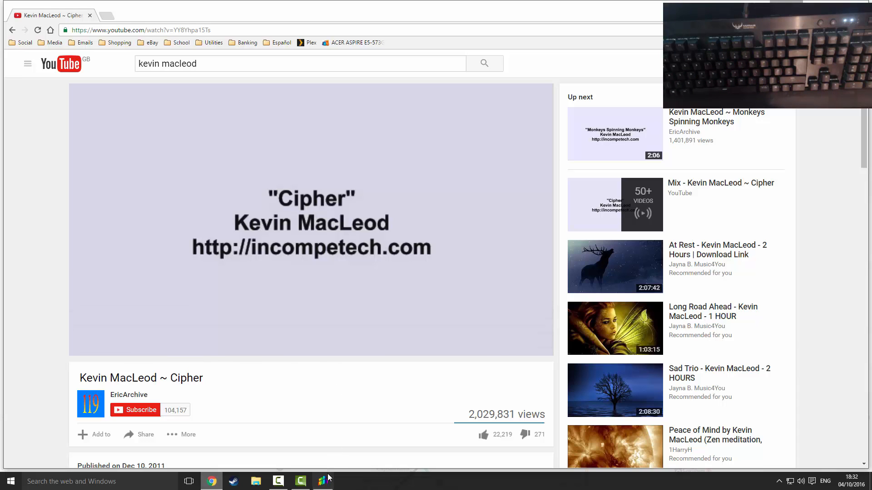
Bring Corsair Effects Engine forward from the taskbar and show its Settings page.
click(323, 481)
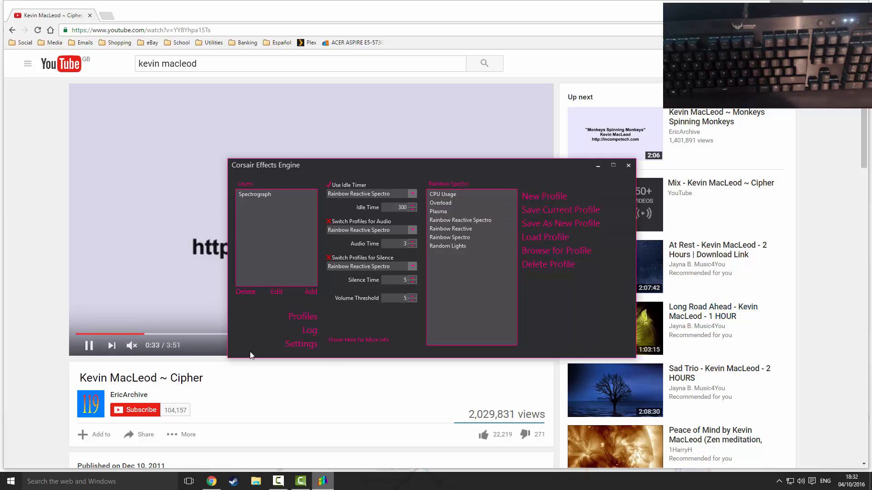
mouse_move(576, 322)
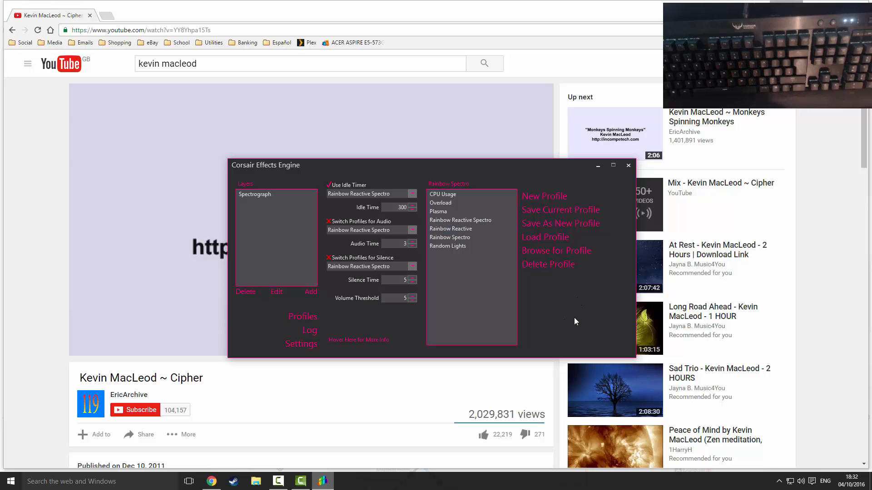
mouse_move(311, 331)
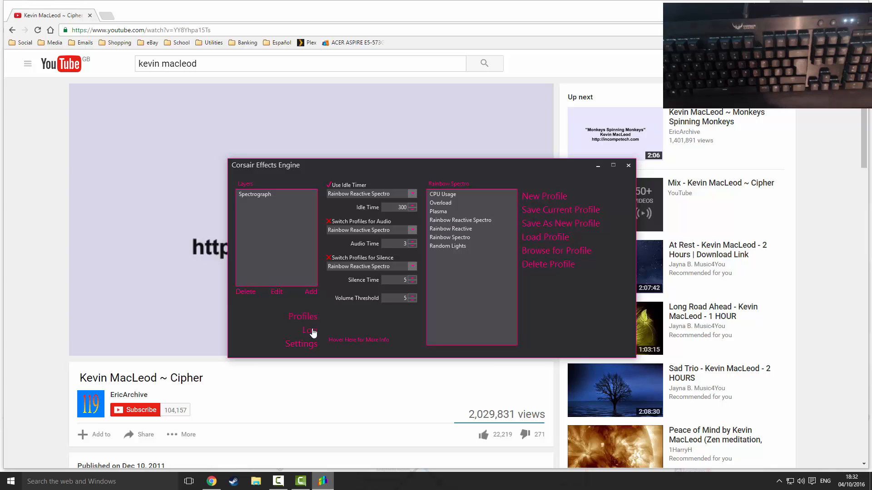
click(301, 344)
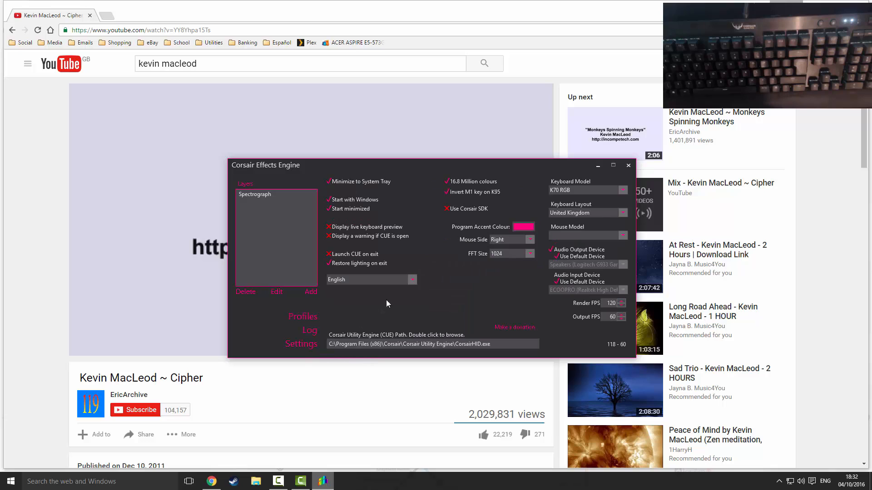